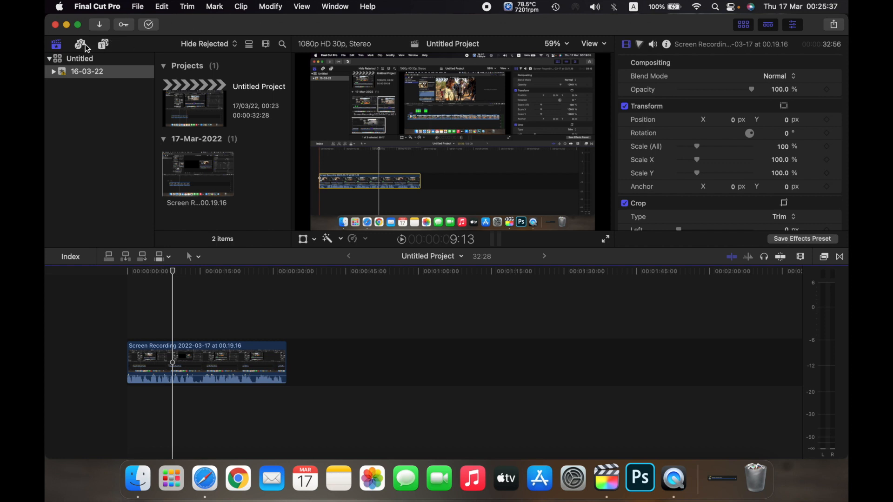
Show the Titles and Generators browser from the toolbar.
{"action": "left_click", "coordinate": [103, 43]}
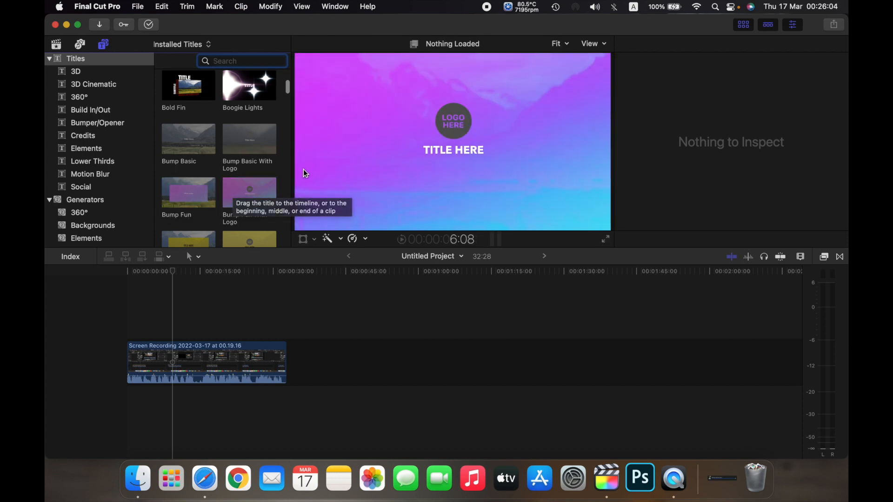
Select the Basic Title thumbnail so it previews in the viewer.
{"action": "left_click", "coordinate": [249, 192]}
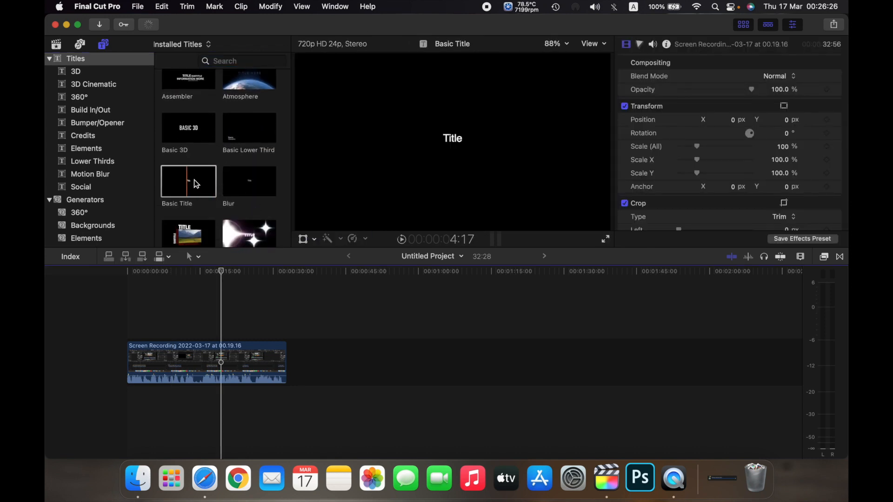
{"action": "mouse_move", "coordinate": [187, 186]}
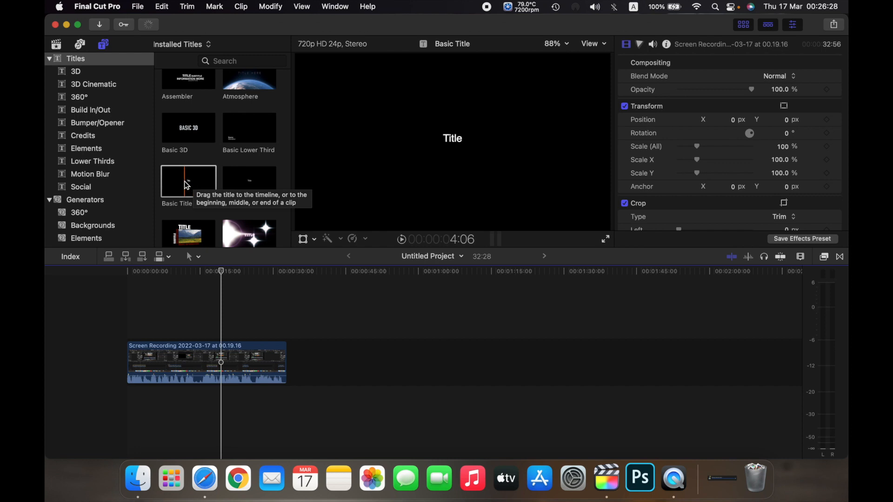
Drop a Basic Title clip above the screen recording and settle it over the recording's earlier part.
{"action": "left_click_drag", "start_coordinate": [188, 181], "coordinate": [245, 331]}
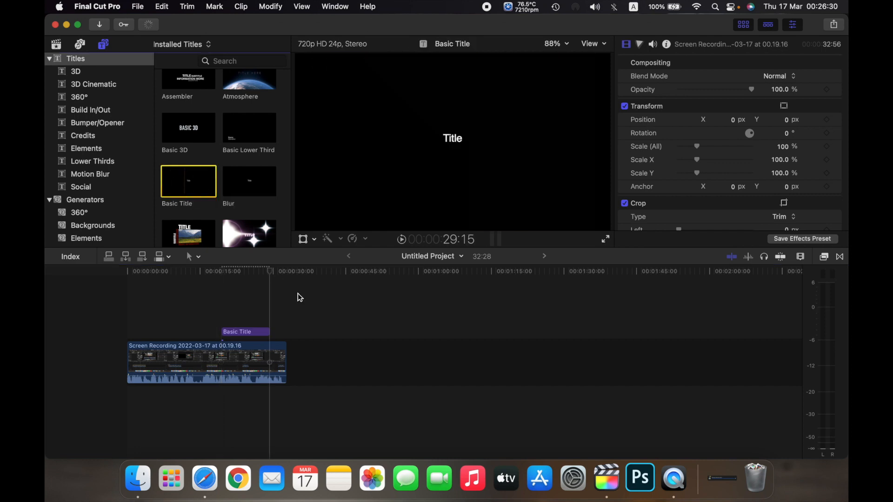
{"action": "left_click_drag", "start_coordinate": [245, 331], "coordinate": [199, 331]}
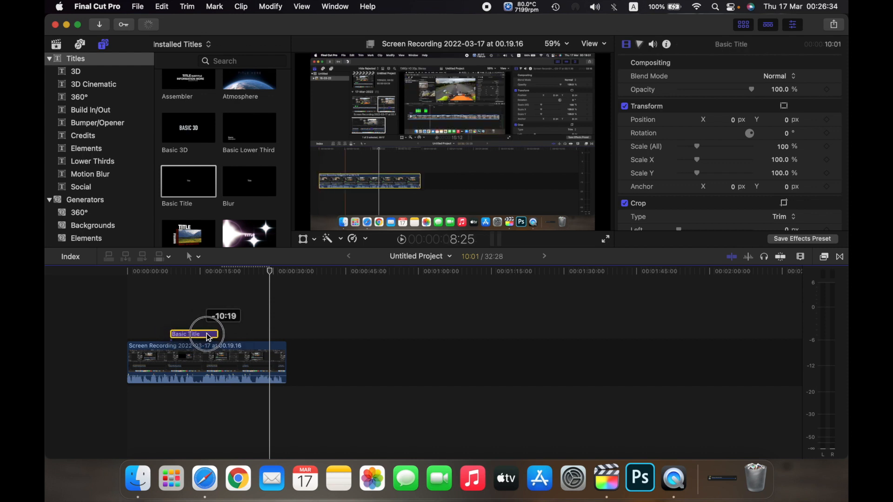
{"action": "left_click_drag", "start_coordinate": [194, 334], "coordinate": [250, 321]}
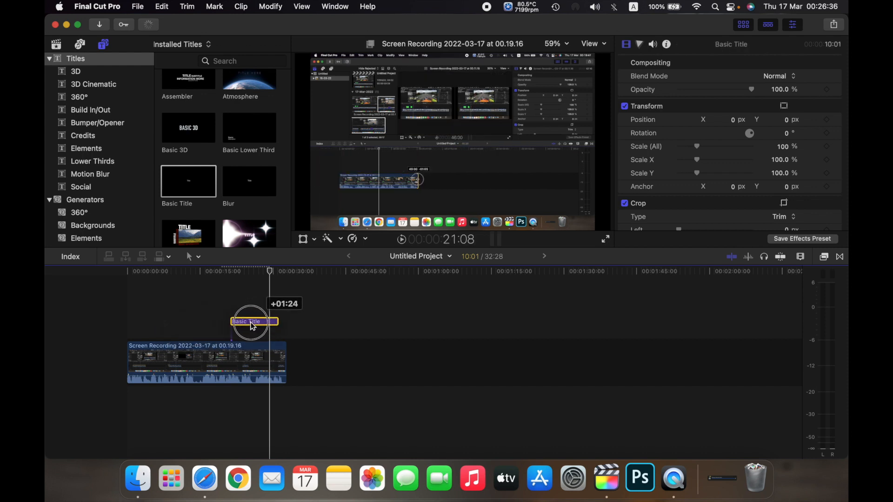
{"action": "left_click_drag", "start_coordinate": [253, 321], "coordinate": [265, 331]}
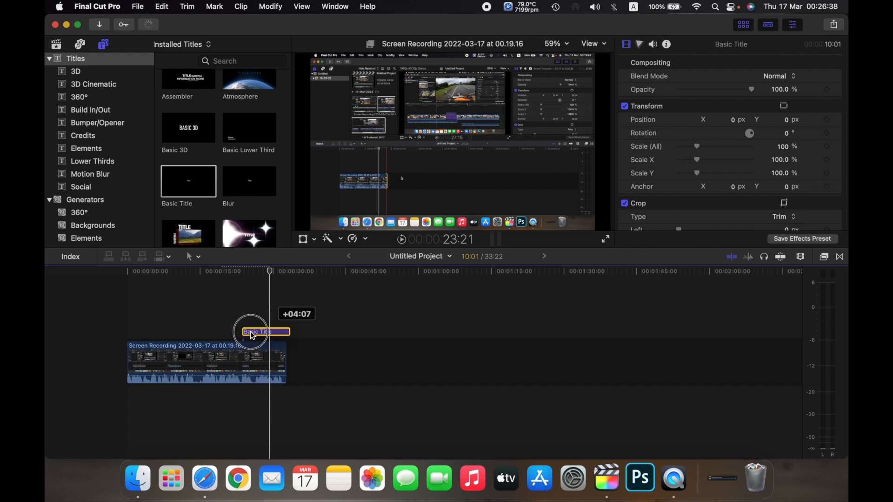
{"action": "left_click_drag", "start_coordinate": [255, 332], "coordinate": [221, 327]}
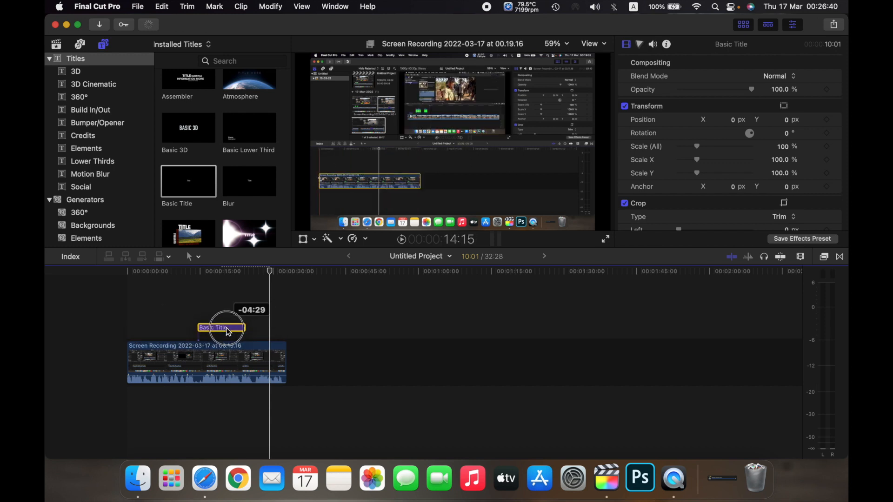
{"action": "left_click_drag", "start_coordinate": [227, 331], "coordinate": [250, 331]}
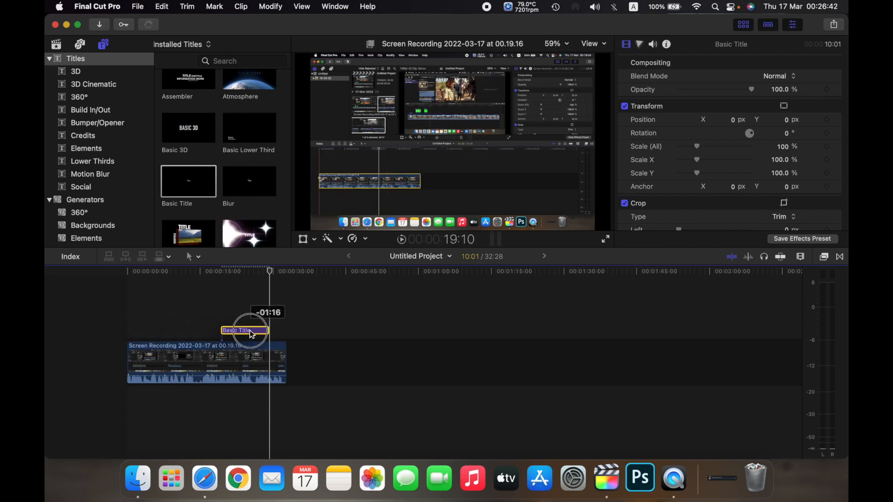
{"action": "left_click_drag", "start_coordinate": [249, 330], "coordinate": [274, 327]}
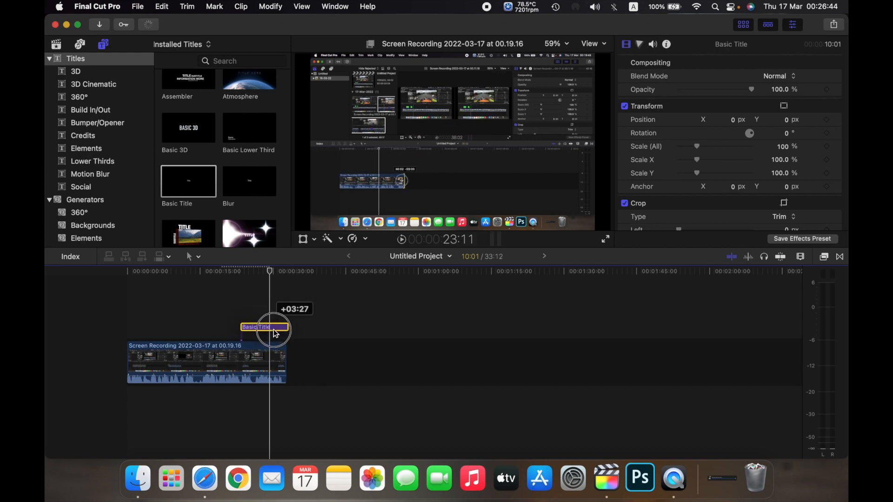
{"action": "left_click_drag", "start_coordinate": [275, 327], "coordinate": [185, 327]}
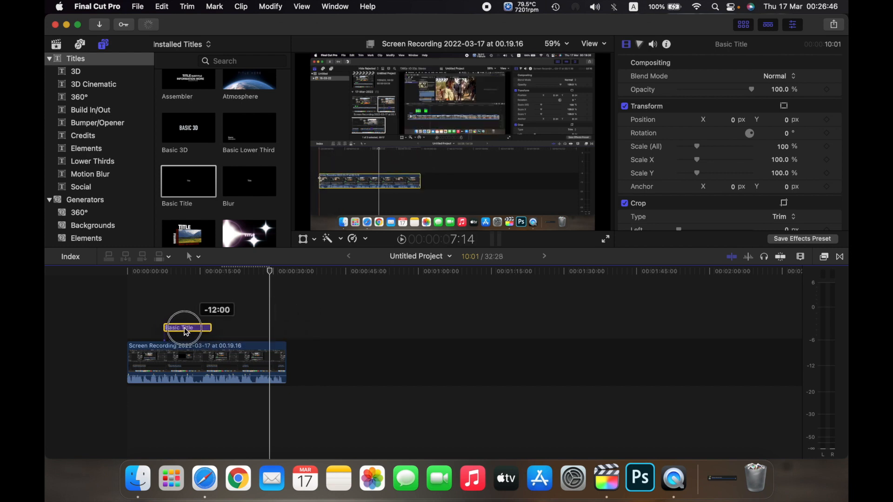
{"action": "left_click_drag", "start_coordinate": [184, 327], "coordinate": [215, 330]}
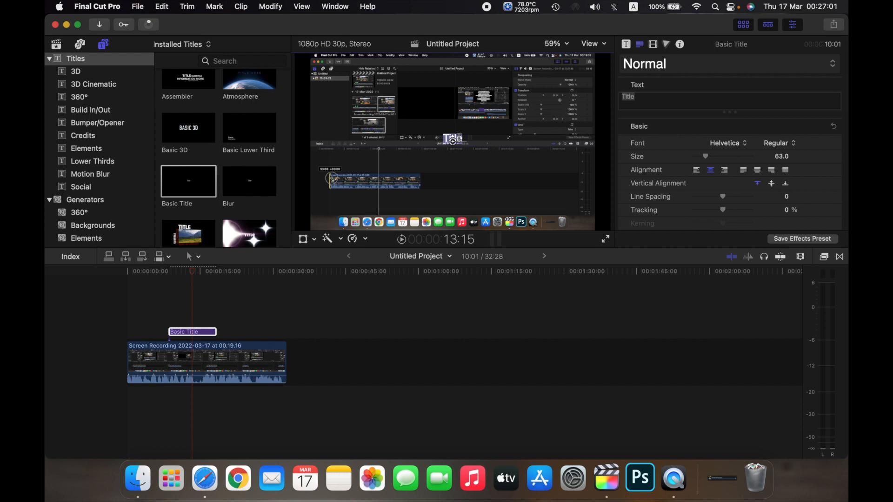
Change the title text to 'Example How to Office' and drag it lower right in the frame.
{"action": "type", "text": "E"}
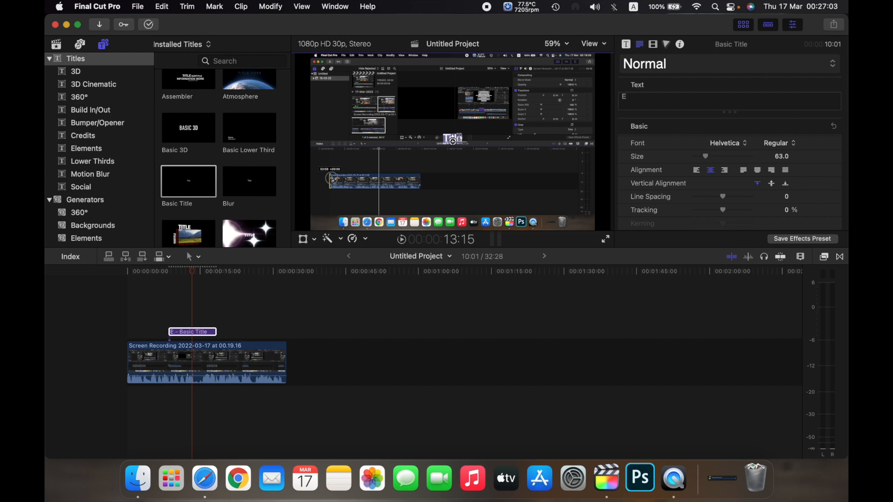
{"action": "type", "text": "xample How to O"}
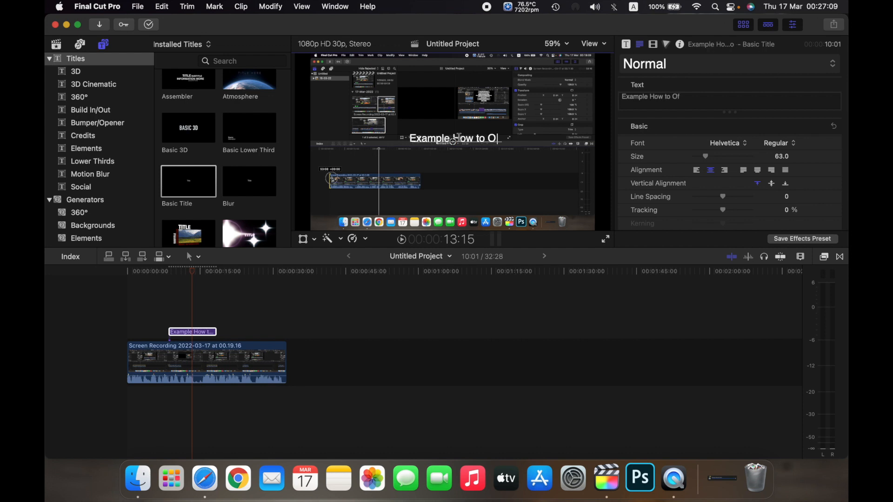
{"action": "type", "text": "ffice"}
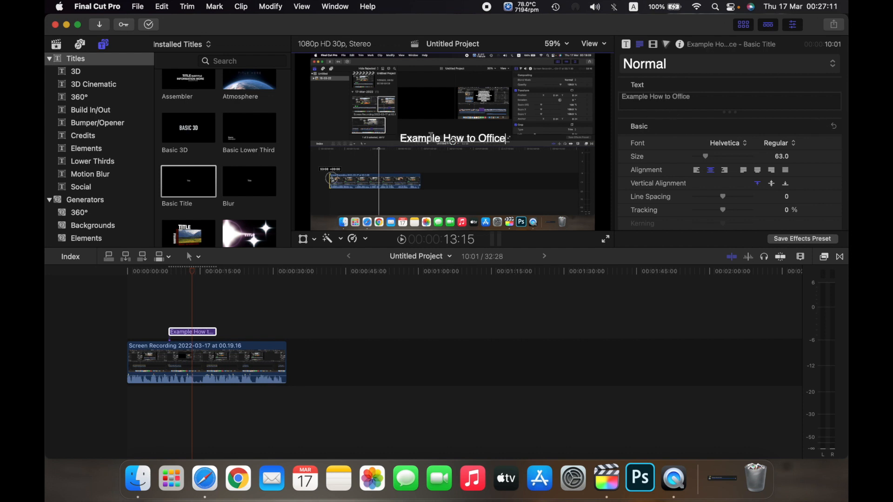
{"action": "left_click_drag", "start_coordinate": [452, 138], "coordinate": [504, 166]}
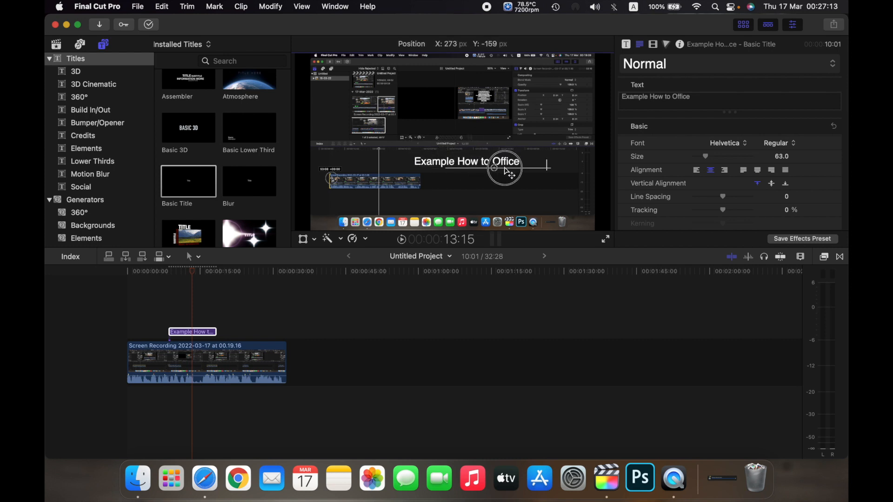
{"action": "left_click_drag", "start_coordinate": [504, 169], "coordinate": [494, 173]}
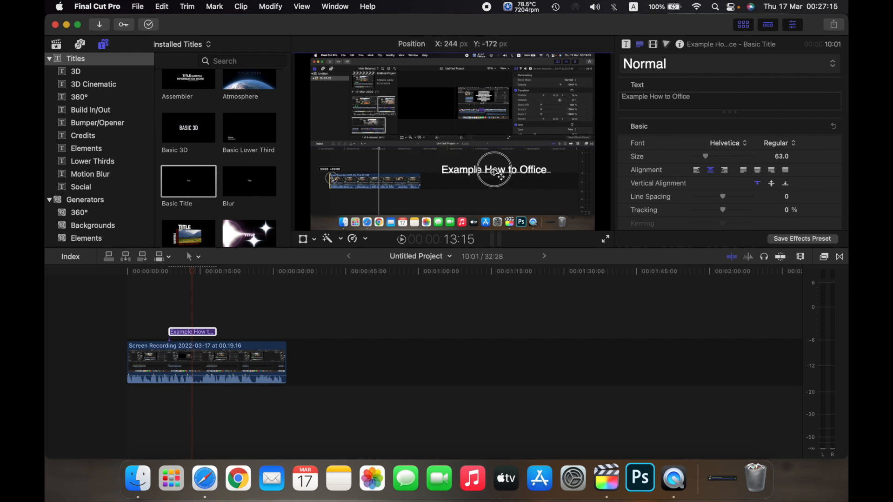
{"action": "left_click_drag", "start_coordinate": [493, 173], "coordinate": [498, 186]}
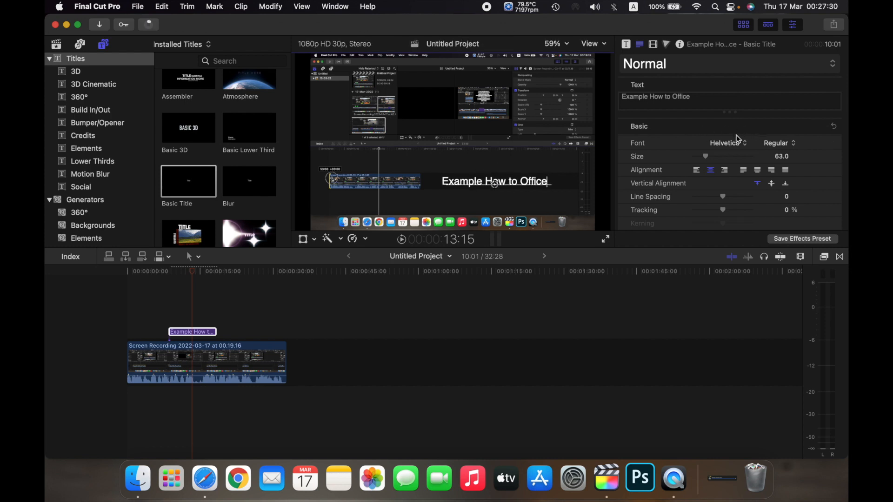
Make the title Impact at size 150 and keep it centre-aligned.
{"action": "left_click", "coordinate": [724, 144]}
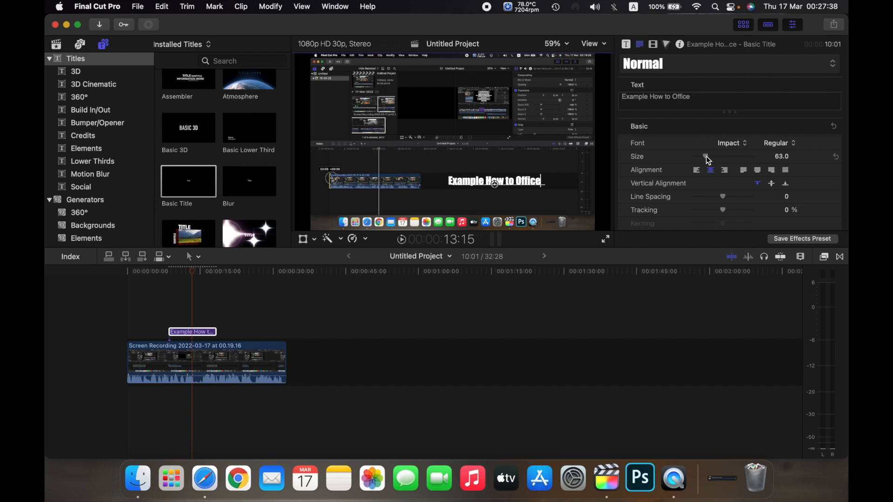
{"action": "left_click_drag", "start_coordinate": [705, 156], "coordinate": [699, 162]}
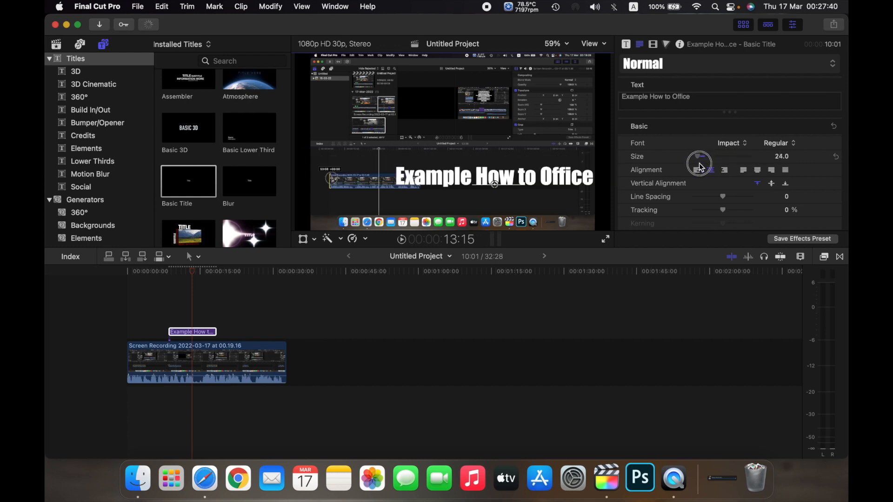
{"action": "left_click_drag", "start_coordinate": [698, 156], "coordinate": [722, 156]}
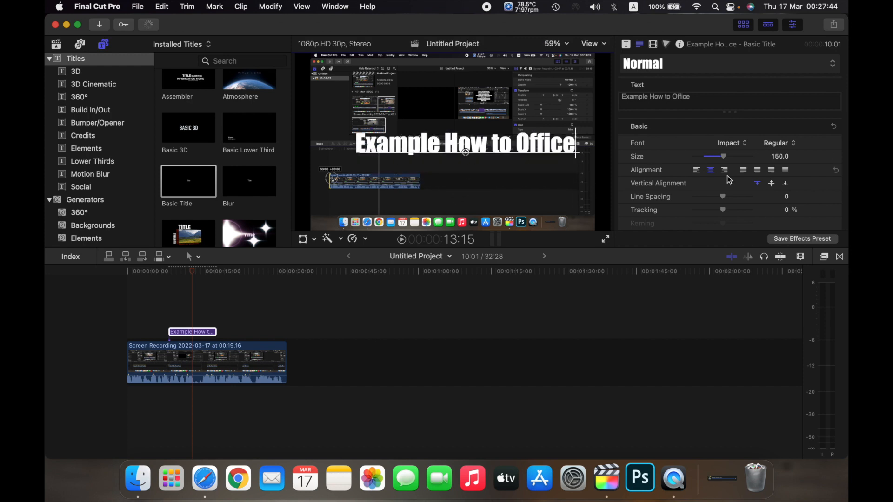
{"action": "left_click", "coordinate": [696, 169]}
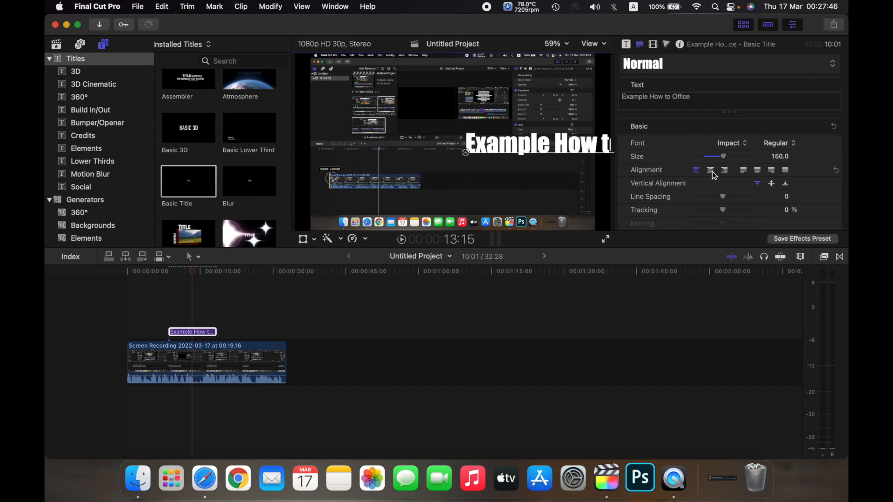
{"action": "left_click", "coordinate": [711, 169]}
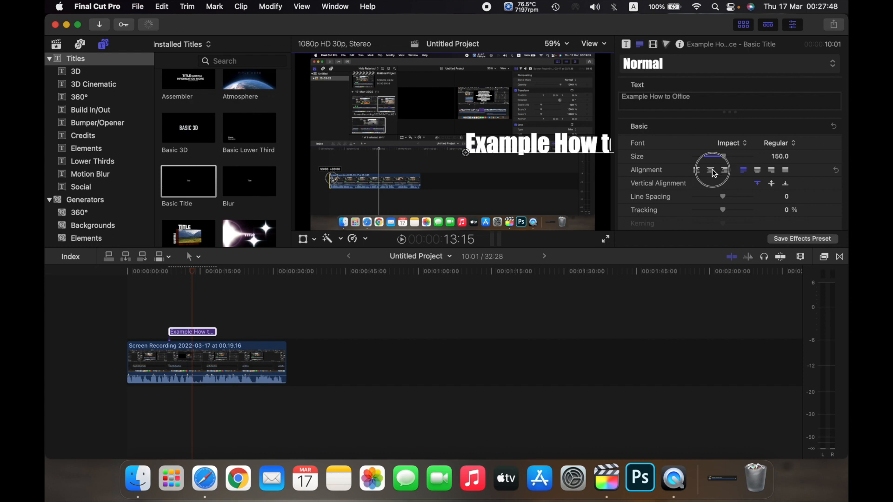
{"action": "left_click", "coordinate": [711, 169]}
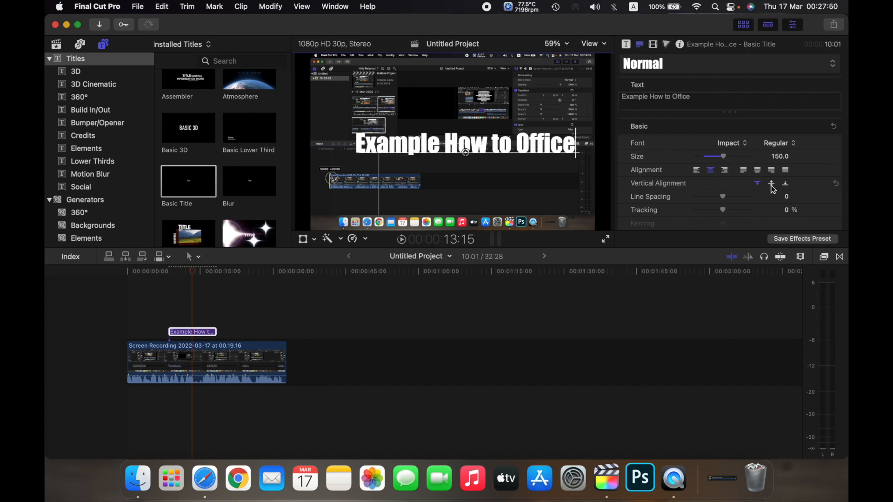
{"action": "mouse_move", "coordinate": [771, 183]}
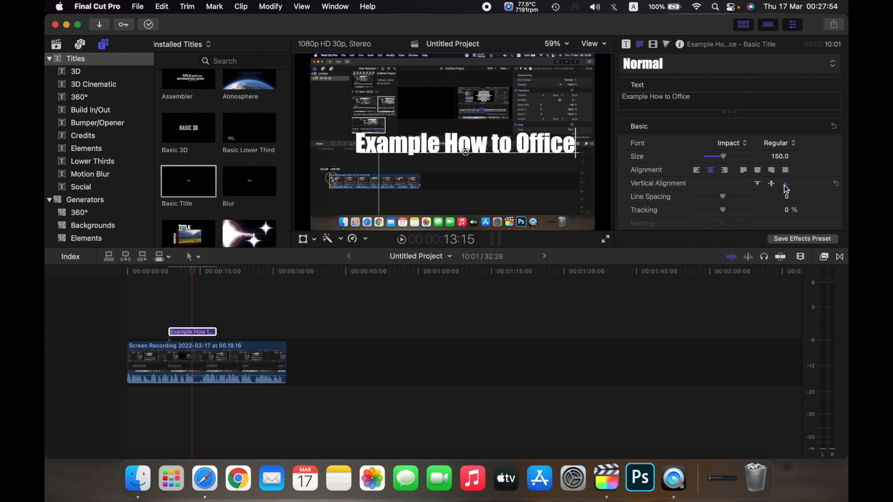
Raise the title's Line Spacing to 70 and review the remaining text style settings.
{"action": "scroll", "scroll_direction": "down", "scroll_amount": 3}
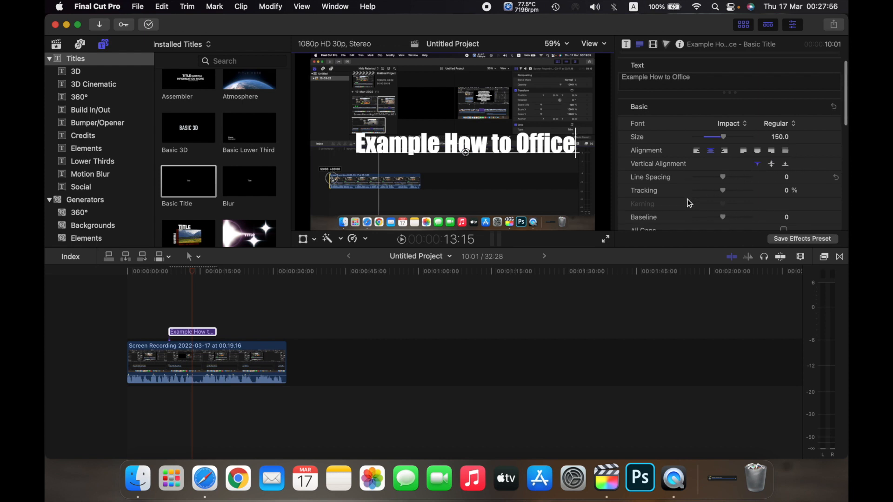
{"action": "left_click_drag", "start_coordinate": [722, 177], "coordinate": [742, 164]}
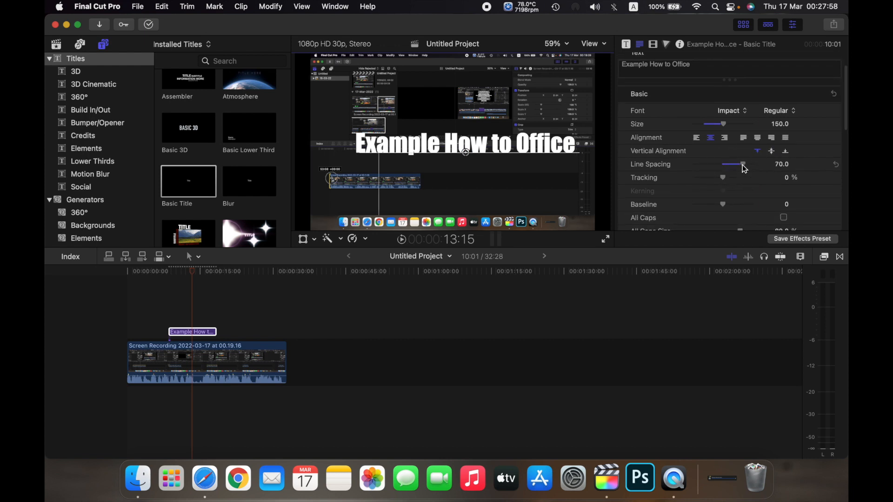
{"action": "scroll", "scroll_direction": "down", "scroll_amount": 3}
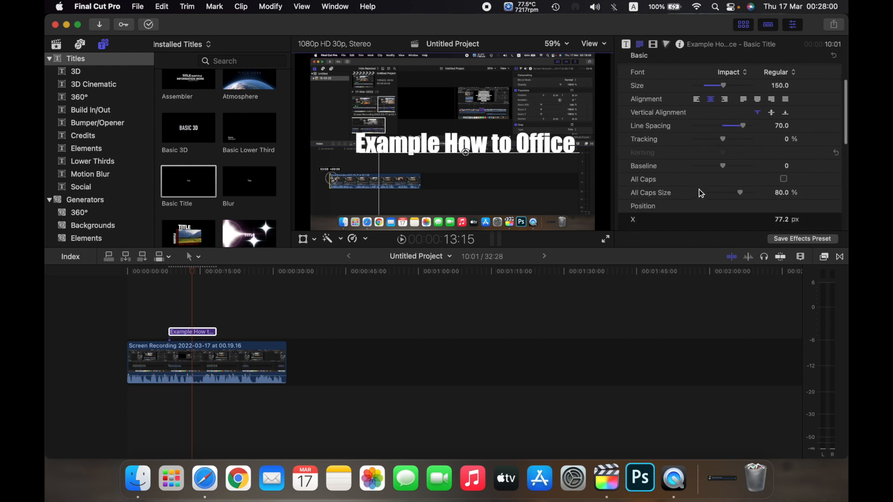
{"action": "scroll", "scroll_direction": "down", "scroll_amount": 3}
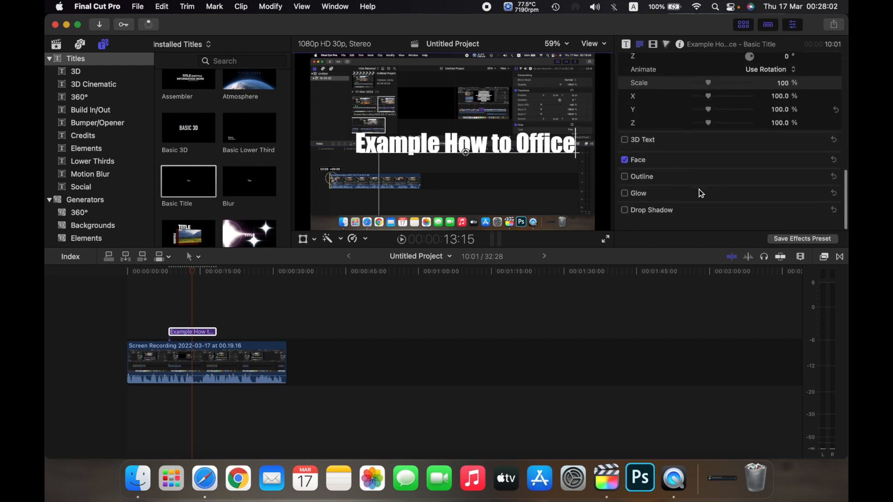